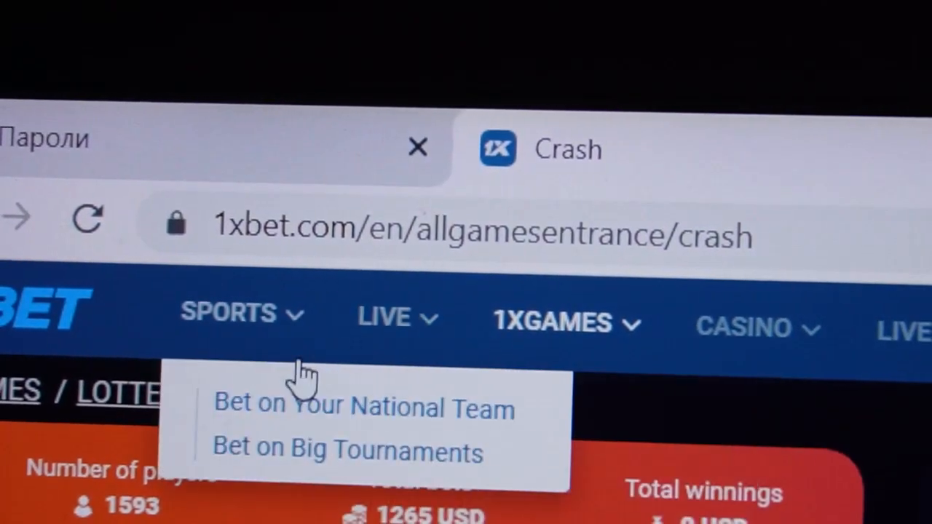
- Show the 1XGAMES dropdown listing Crash, Dice, Penalties and Scratch Card
left_click(551, 322)
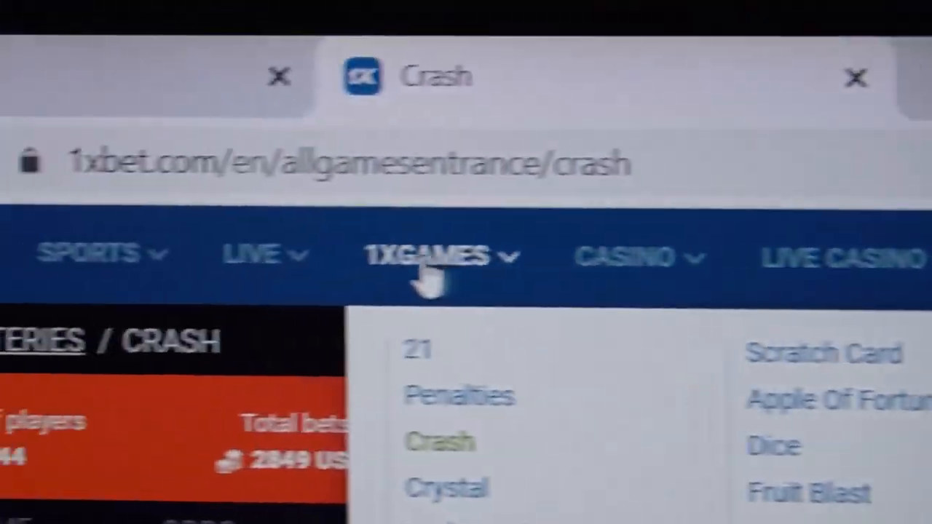